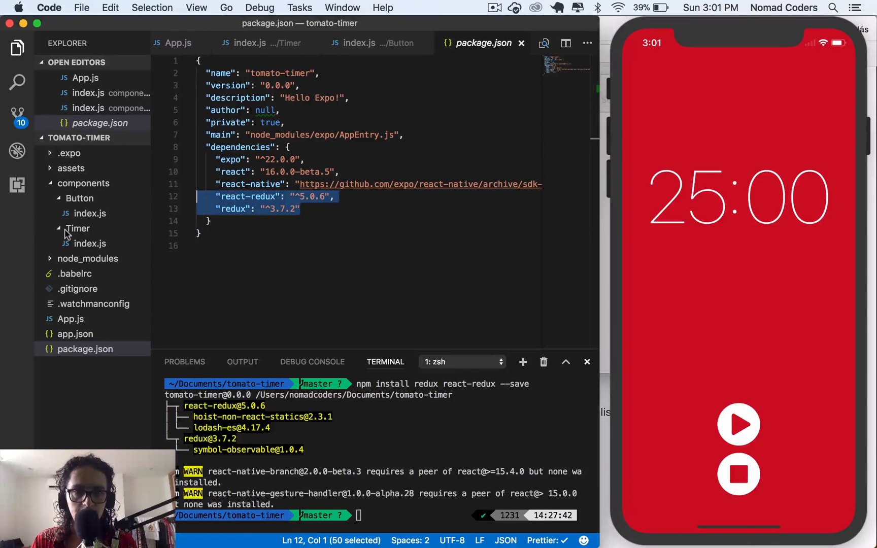
Collapse the Timer folder, switch to Button's index.js, and add blank lines below the export.
left_click(80, 198)
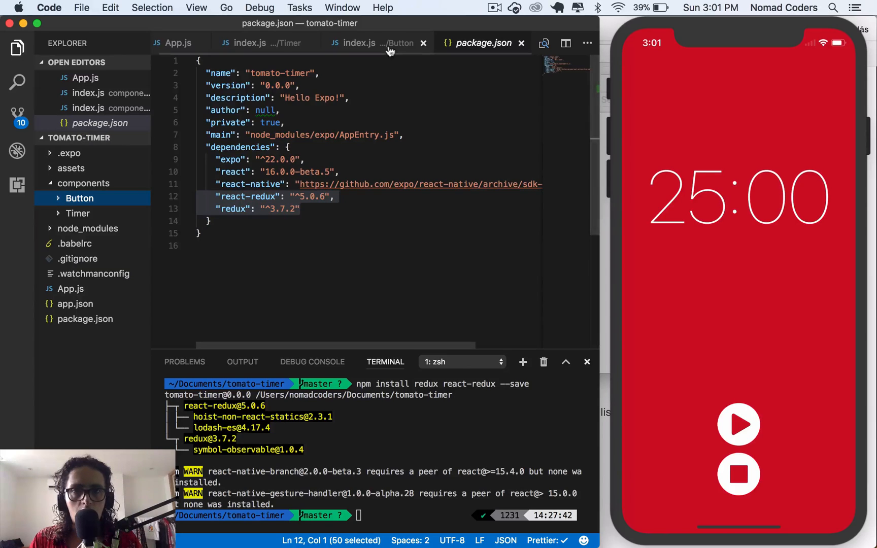
left_click(363, 43)
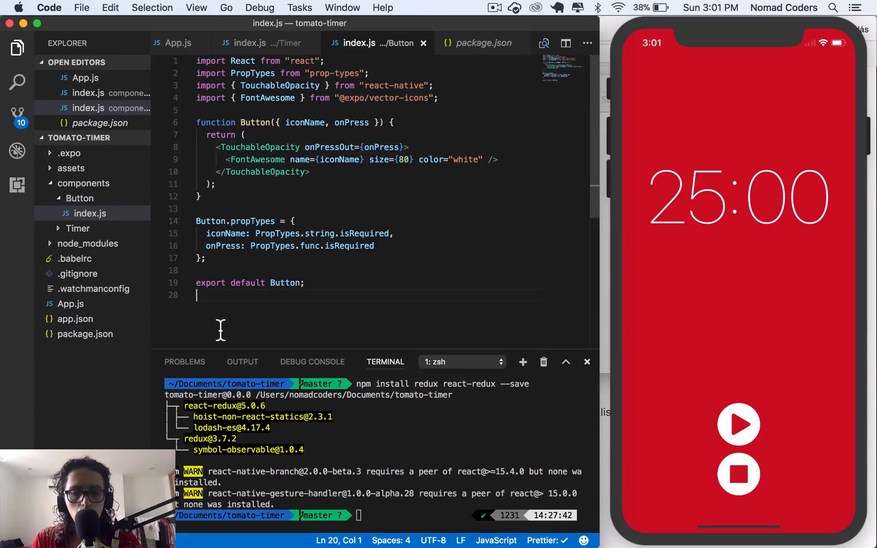
key("enter")
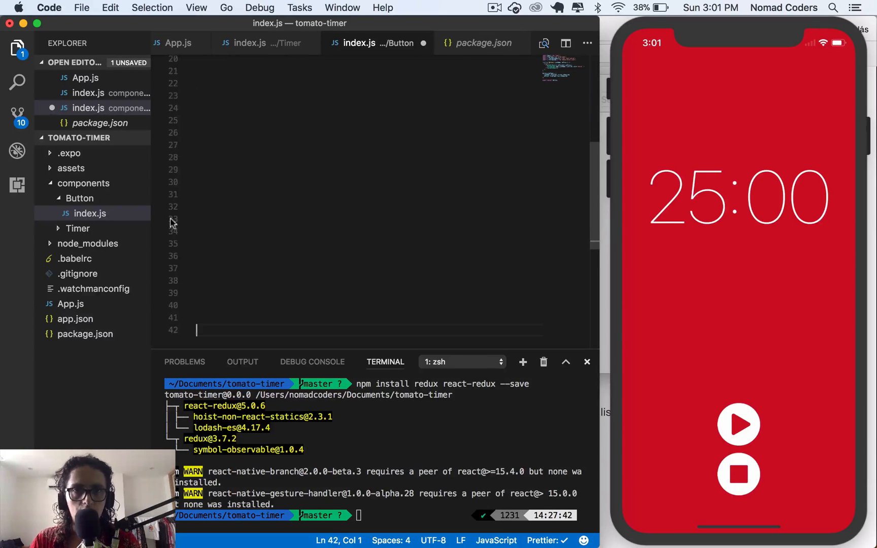
Write 'isCounting: true | false' on line 28, replacing the initial isPlaying attempt.
left_click(268, 158)
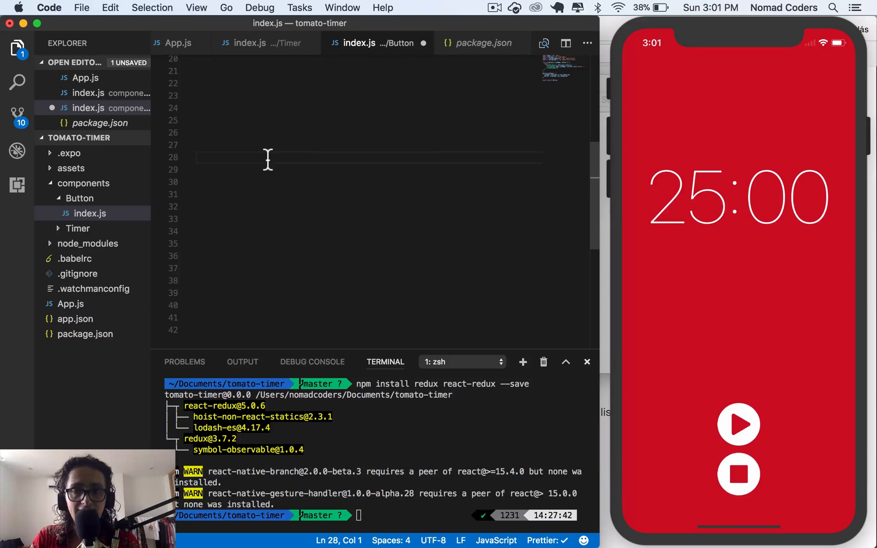
type("is")
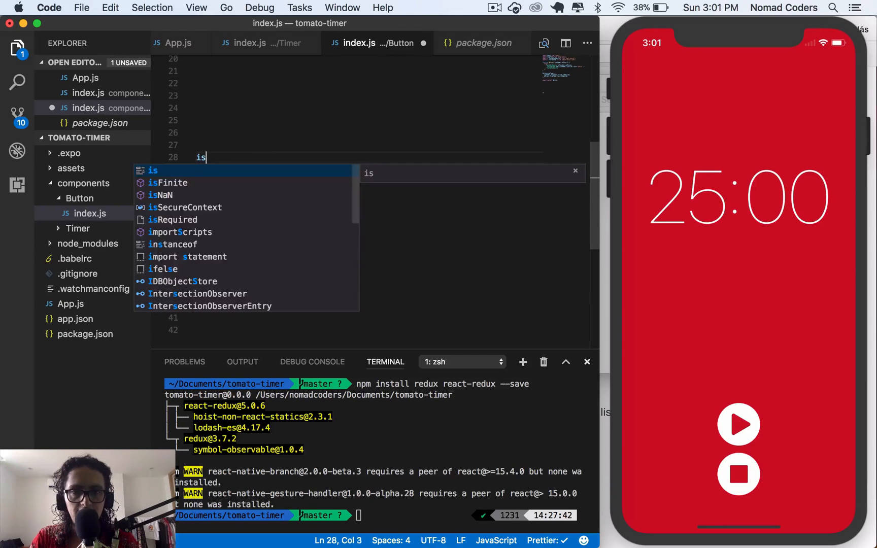
type("Playing")
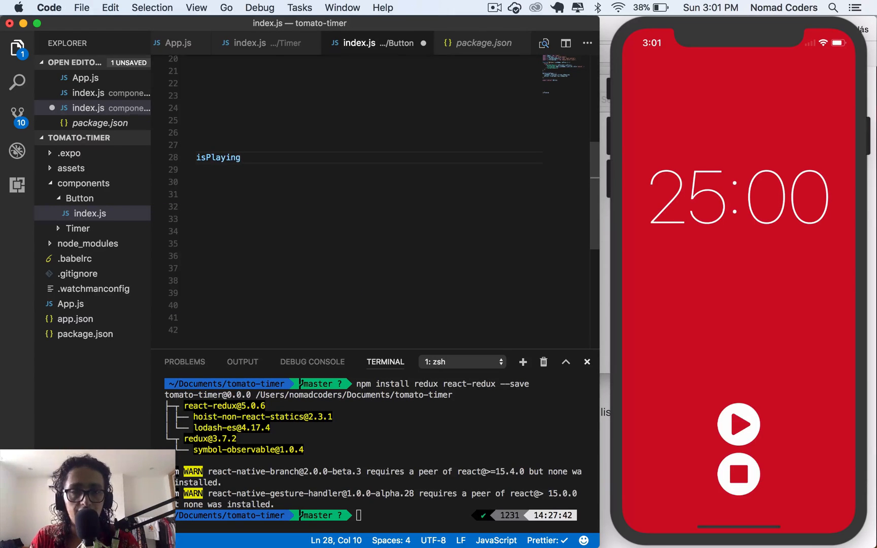
key("Backspace")
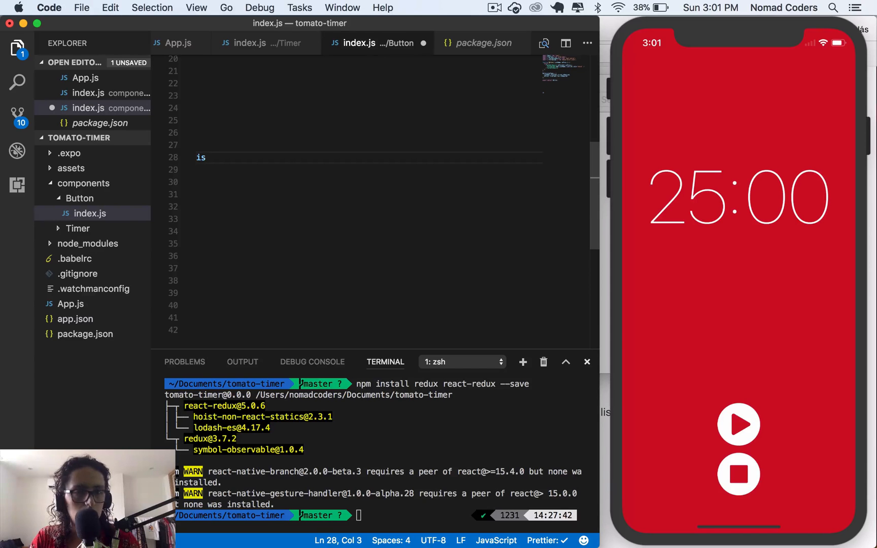
type("Counting:")
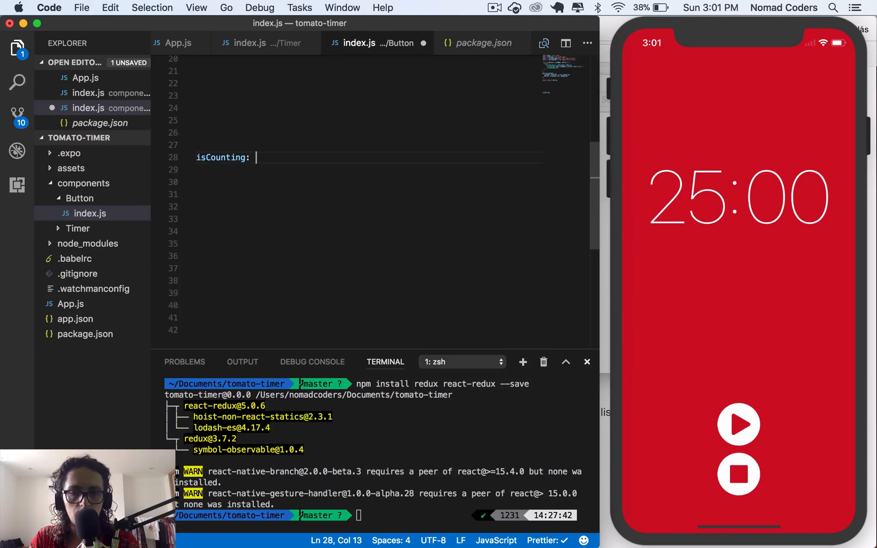
type("true | false")
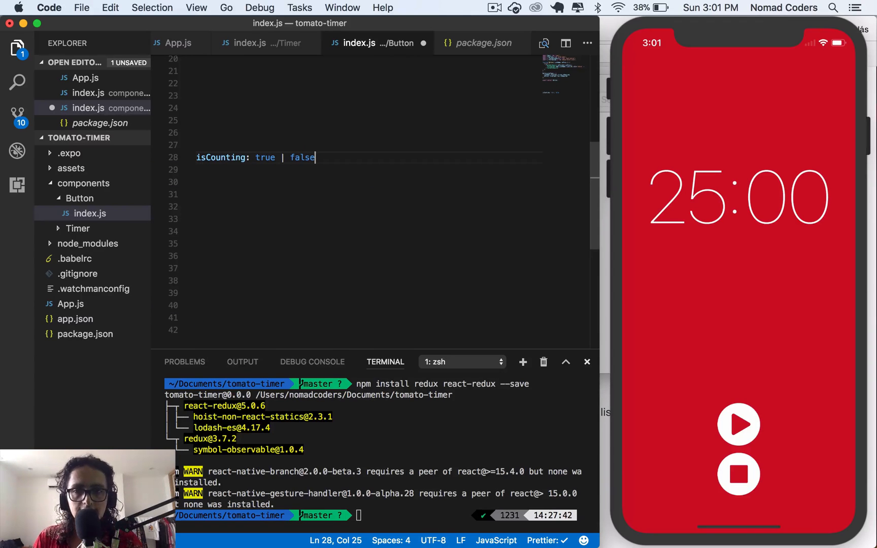
mouse_move(702, 257)
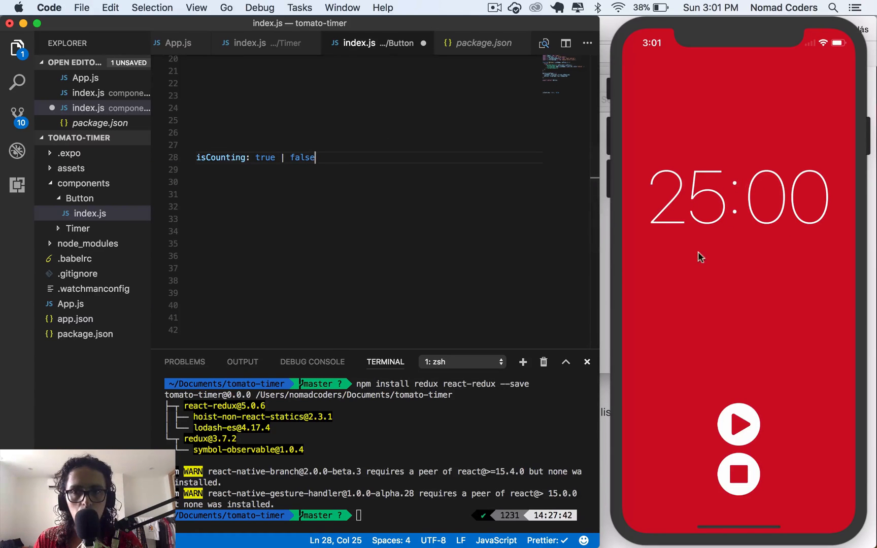
mouse_move(710, 258)
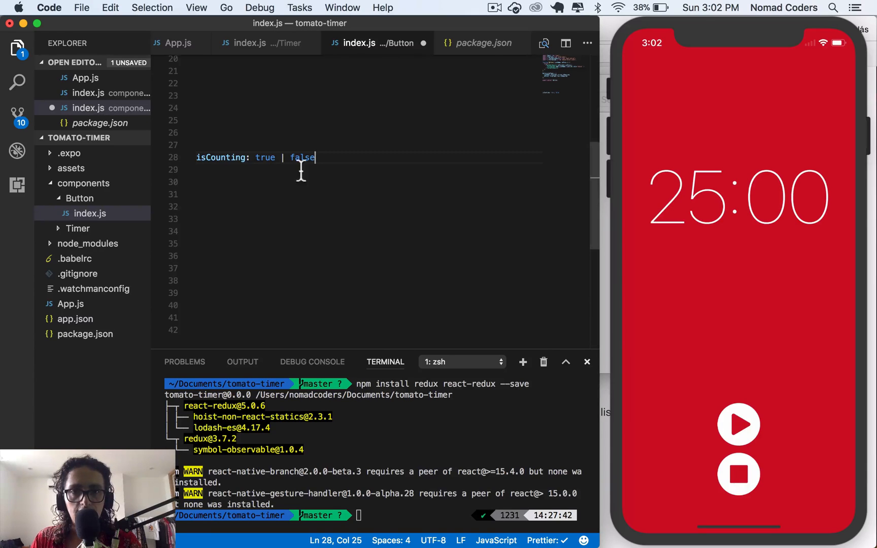
double_click(303, 157)
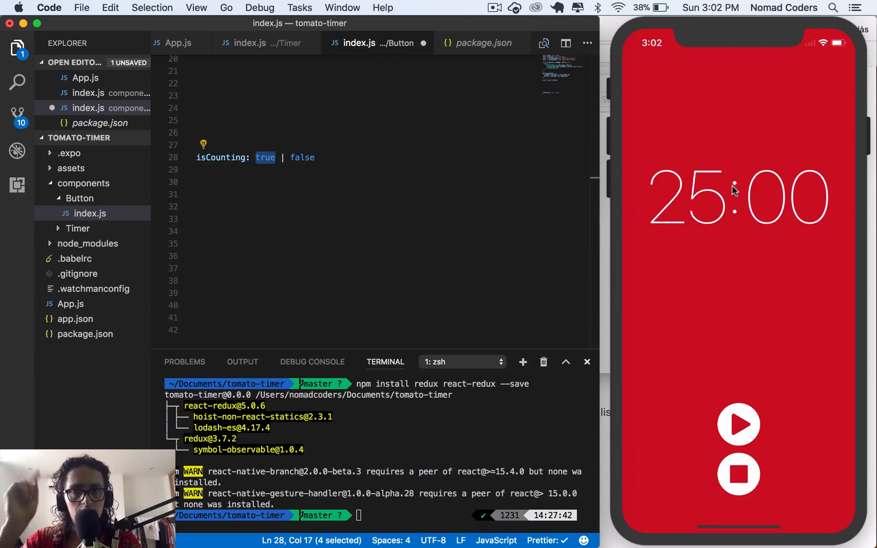
mouse_move(748, 248)
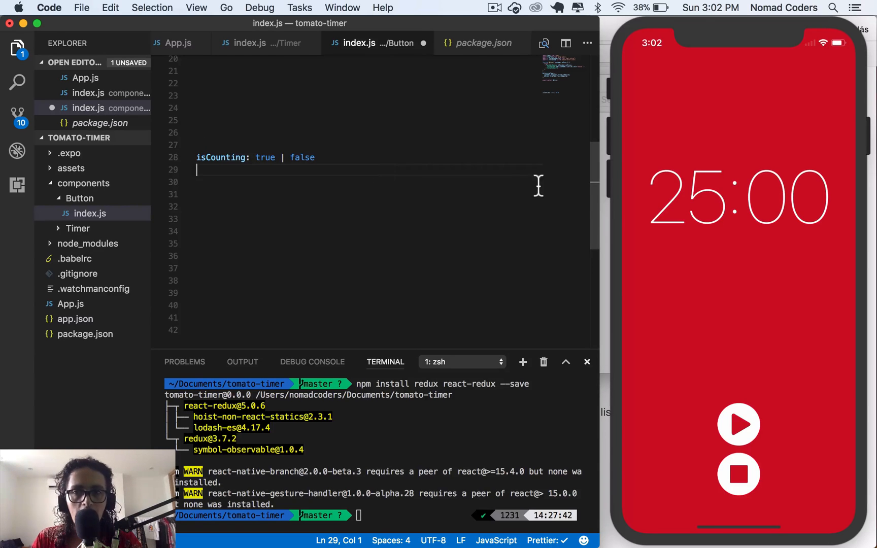
mouse_move(461, 314)
type("maxD")
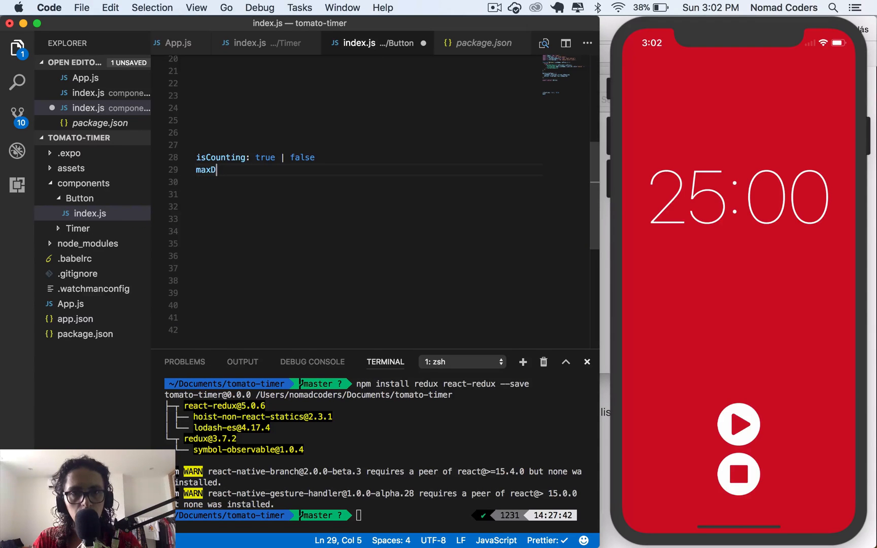
Write 'counterDuration: 1500' on line 29 with trailing commas on the state lines.
type("counterD")
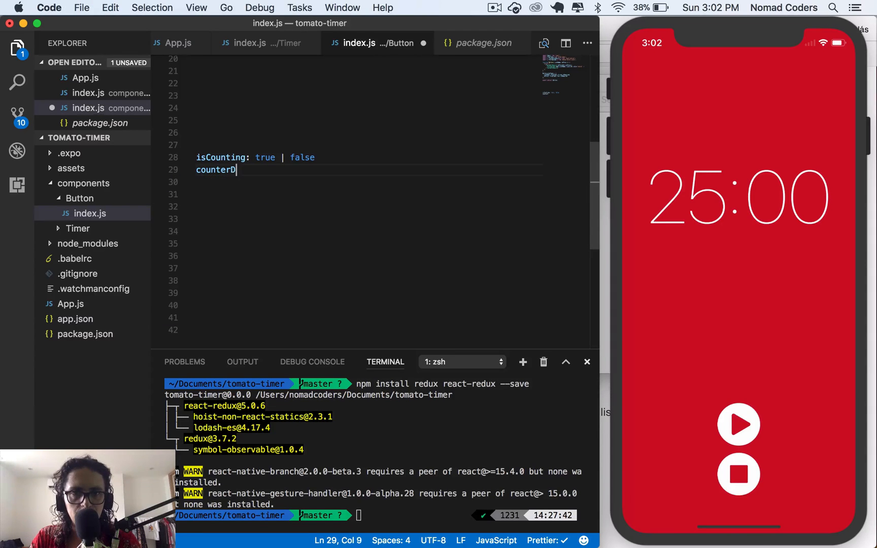
type("uration:")
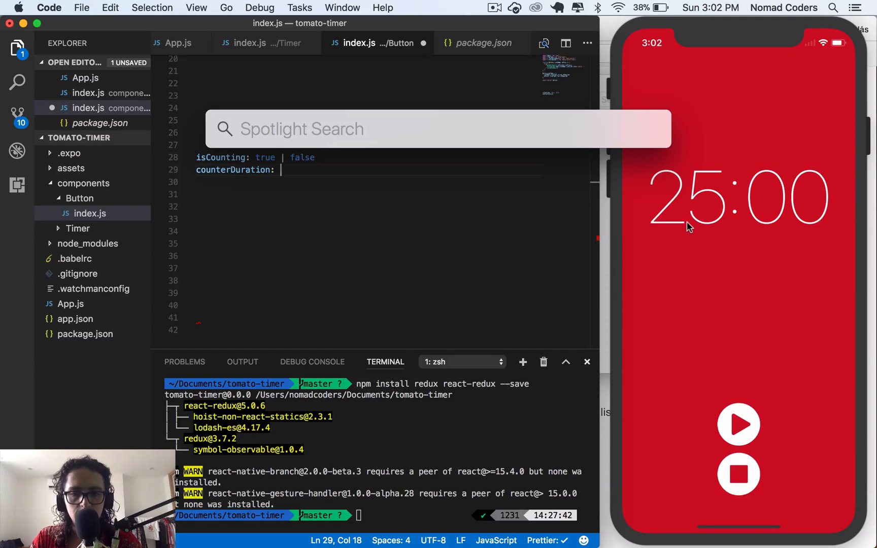
type("60*25")
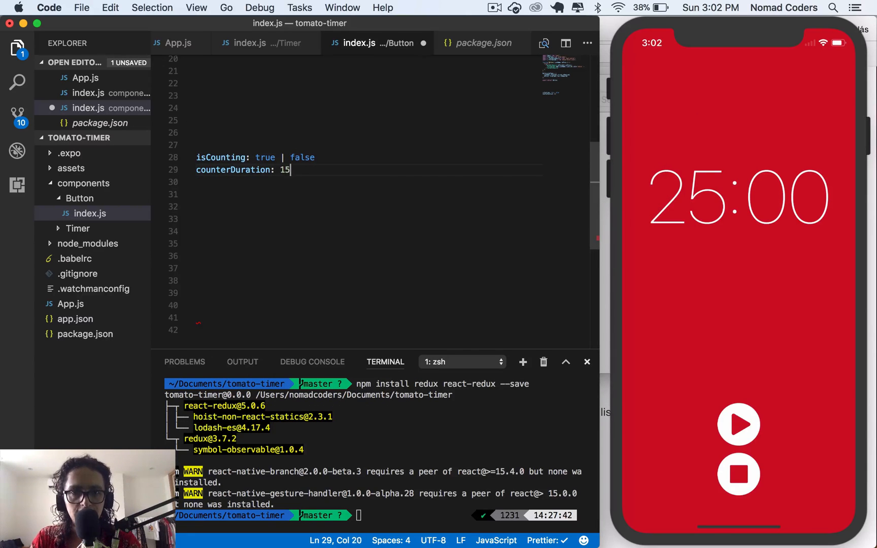
type("00")
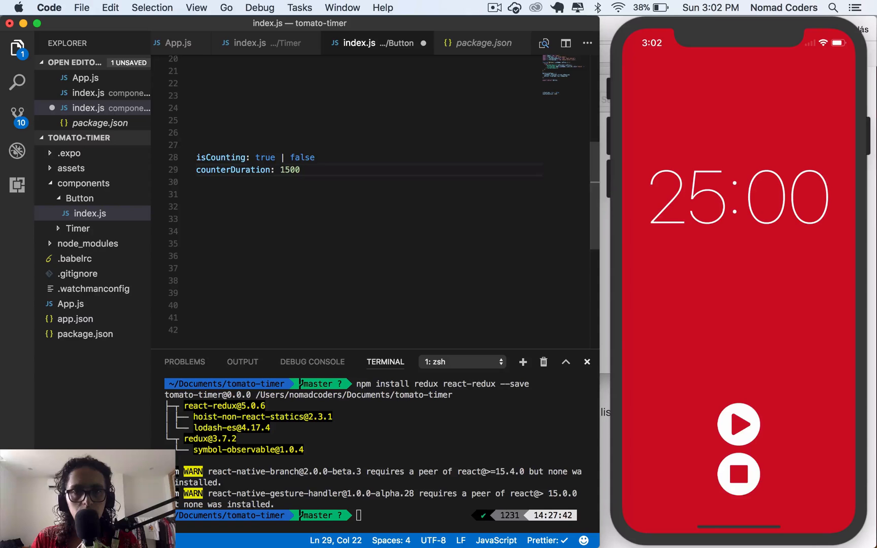
type(",")
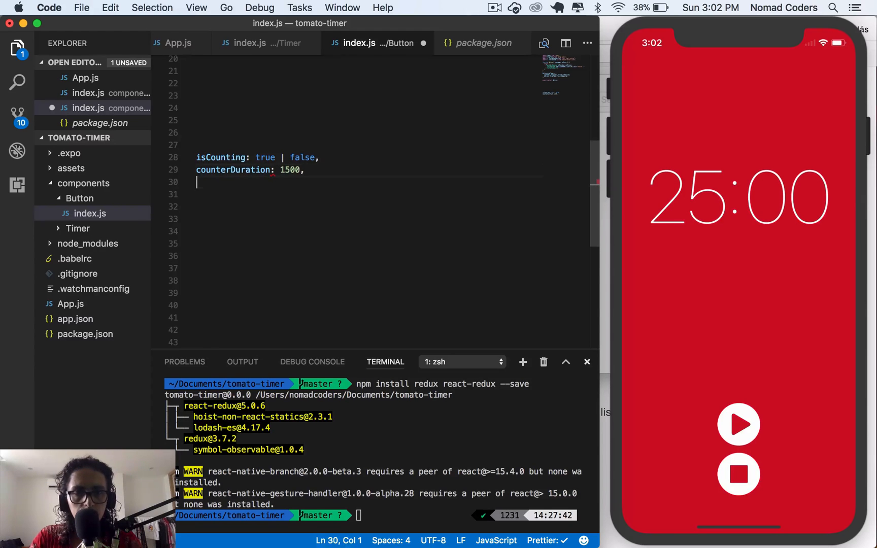
Write 'elapsedTime: 0' on line 30 and end it with a comma.
type("counter")
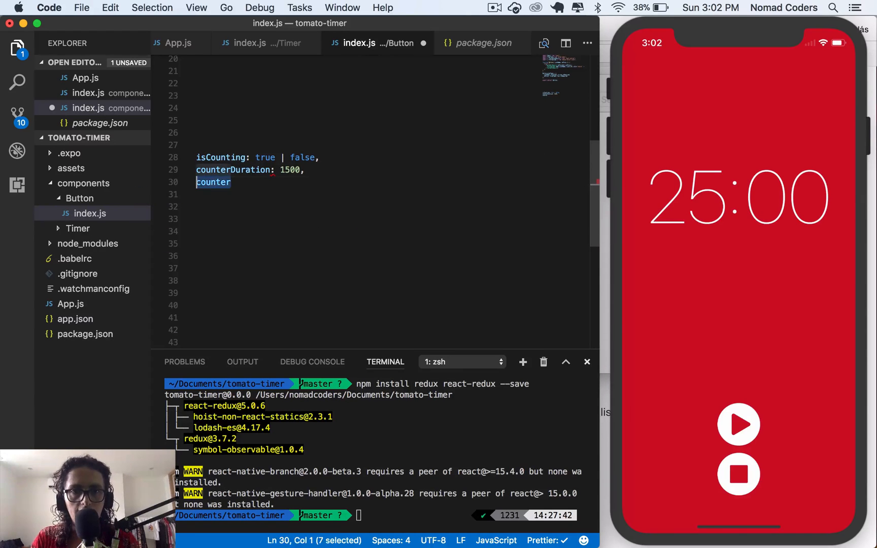
type("elas")
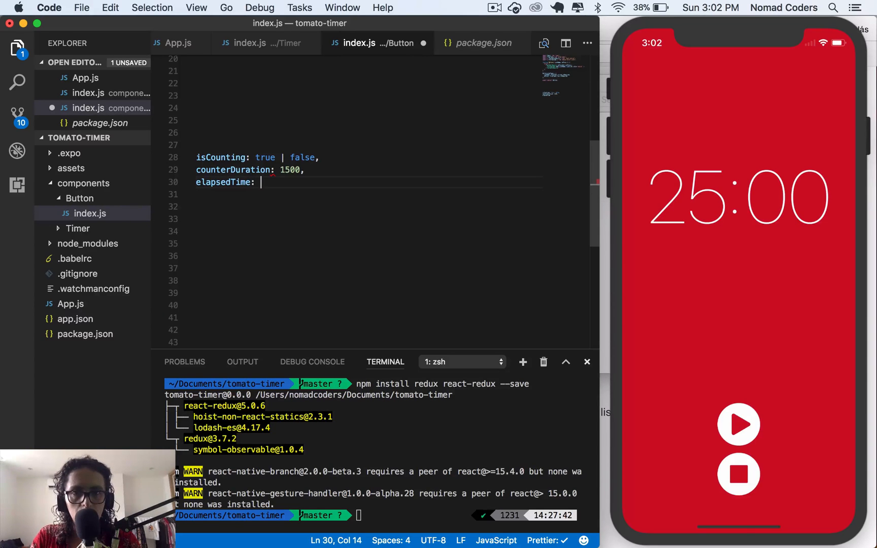
type("0")
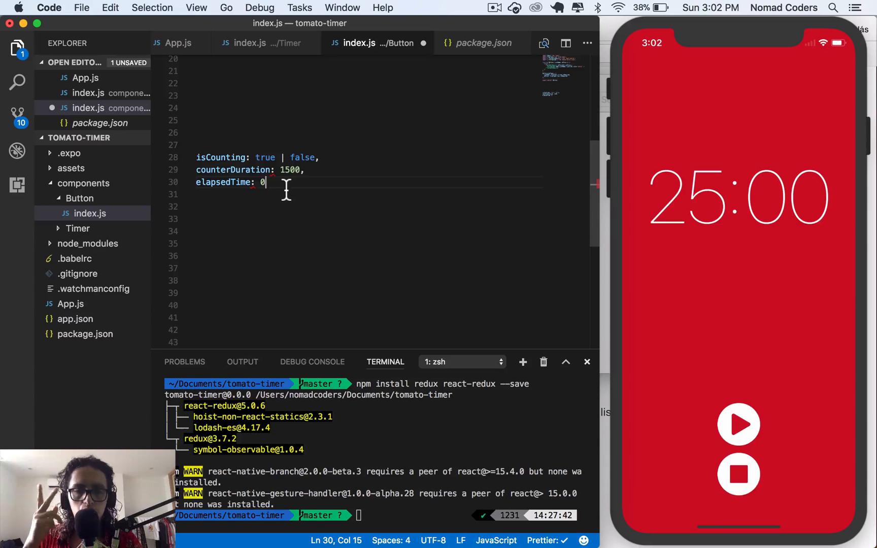
left_click(283, 169)
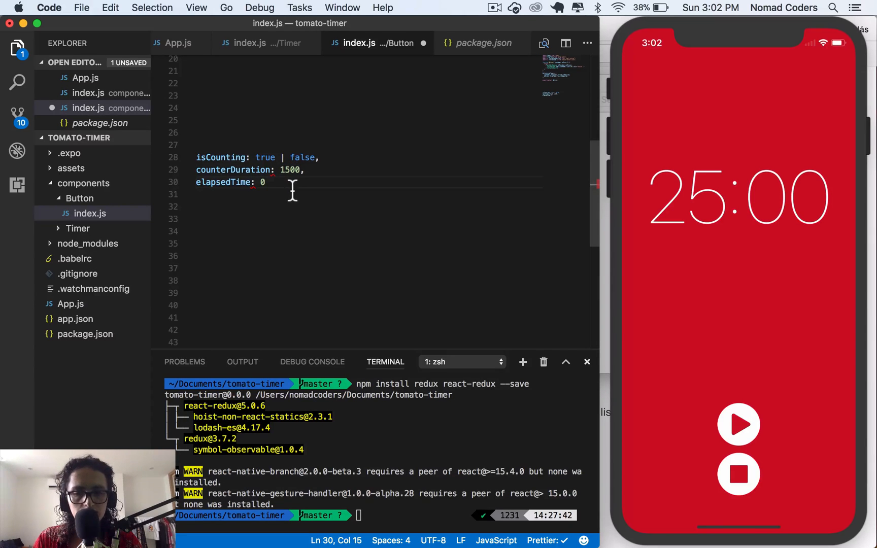
type(",")
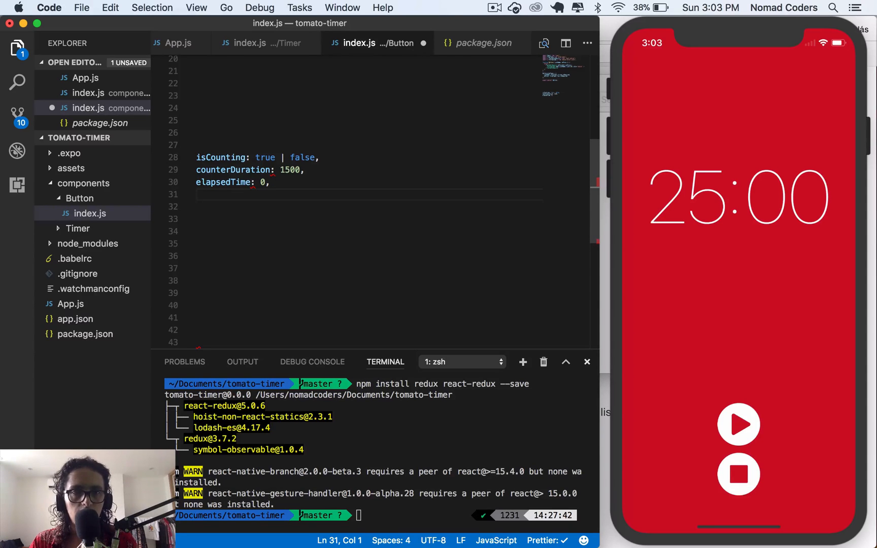
double_click(231, 170)
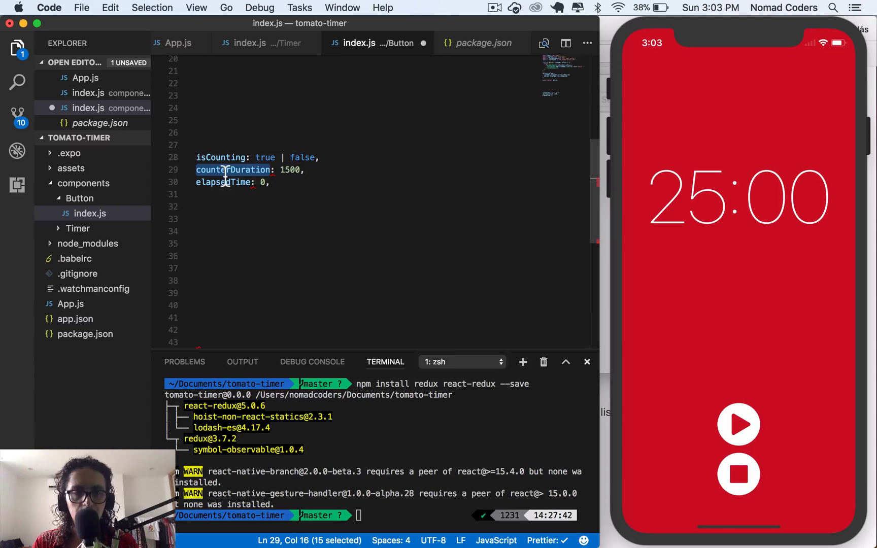
left_click(240, 183)
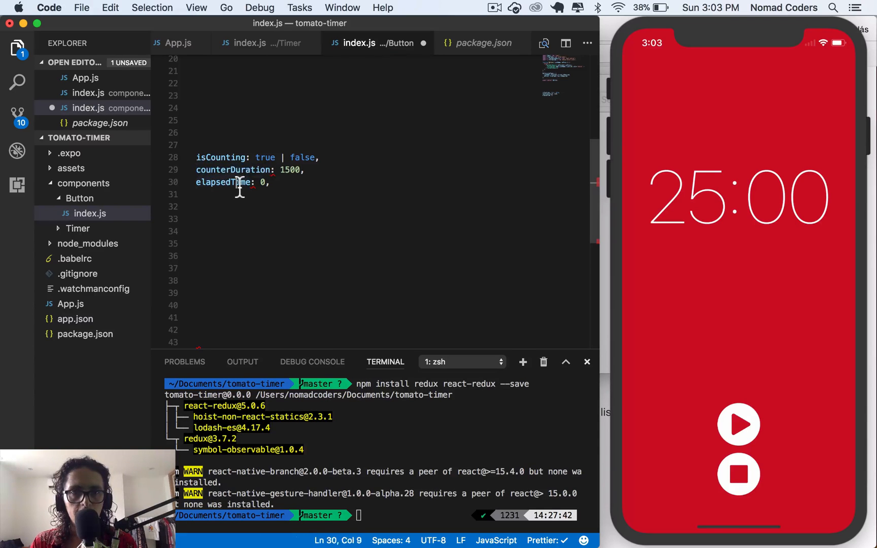
double_click(223, 182)
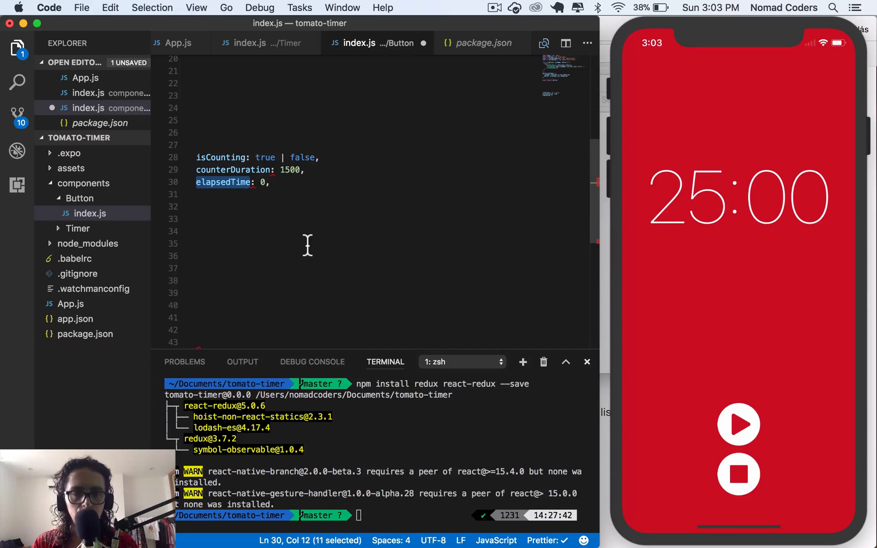